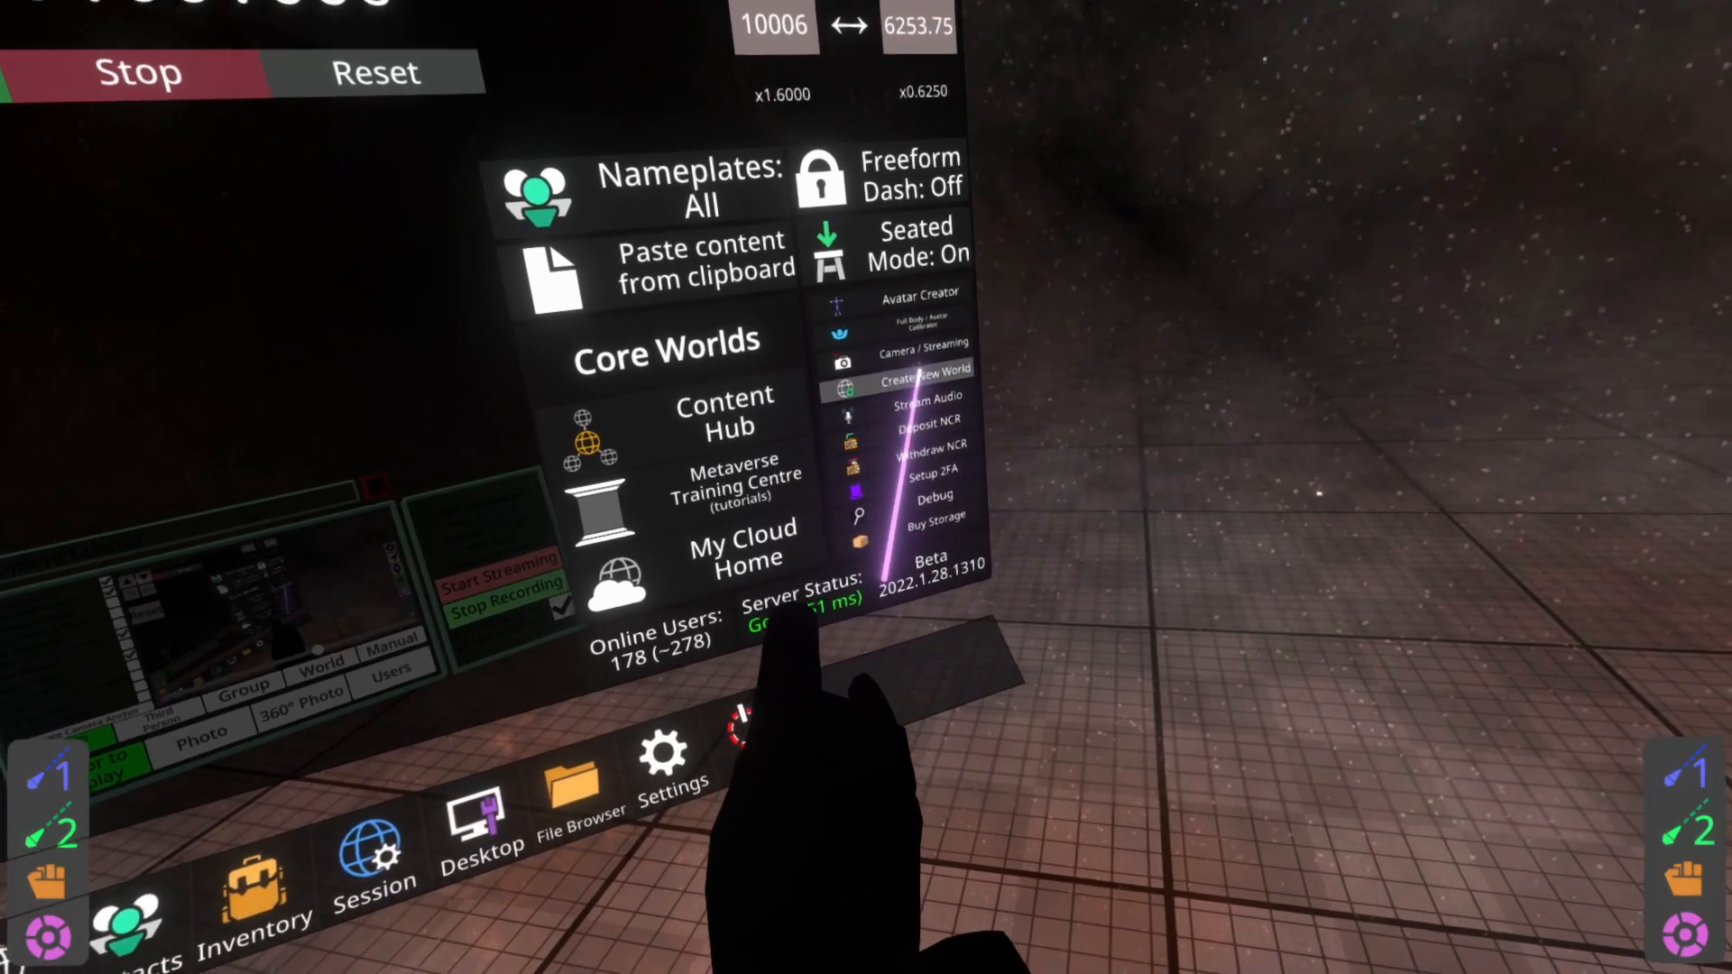
# - Create a new blank grid world from the dash menu
pyautogui.click(927, 368)
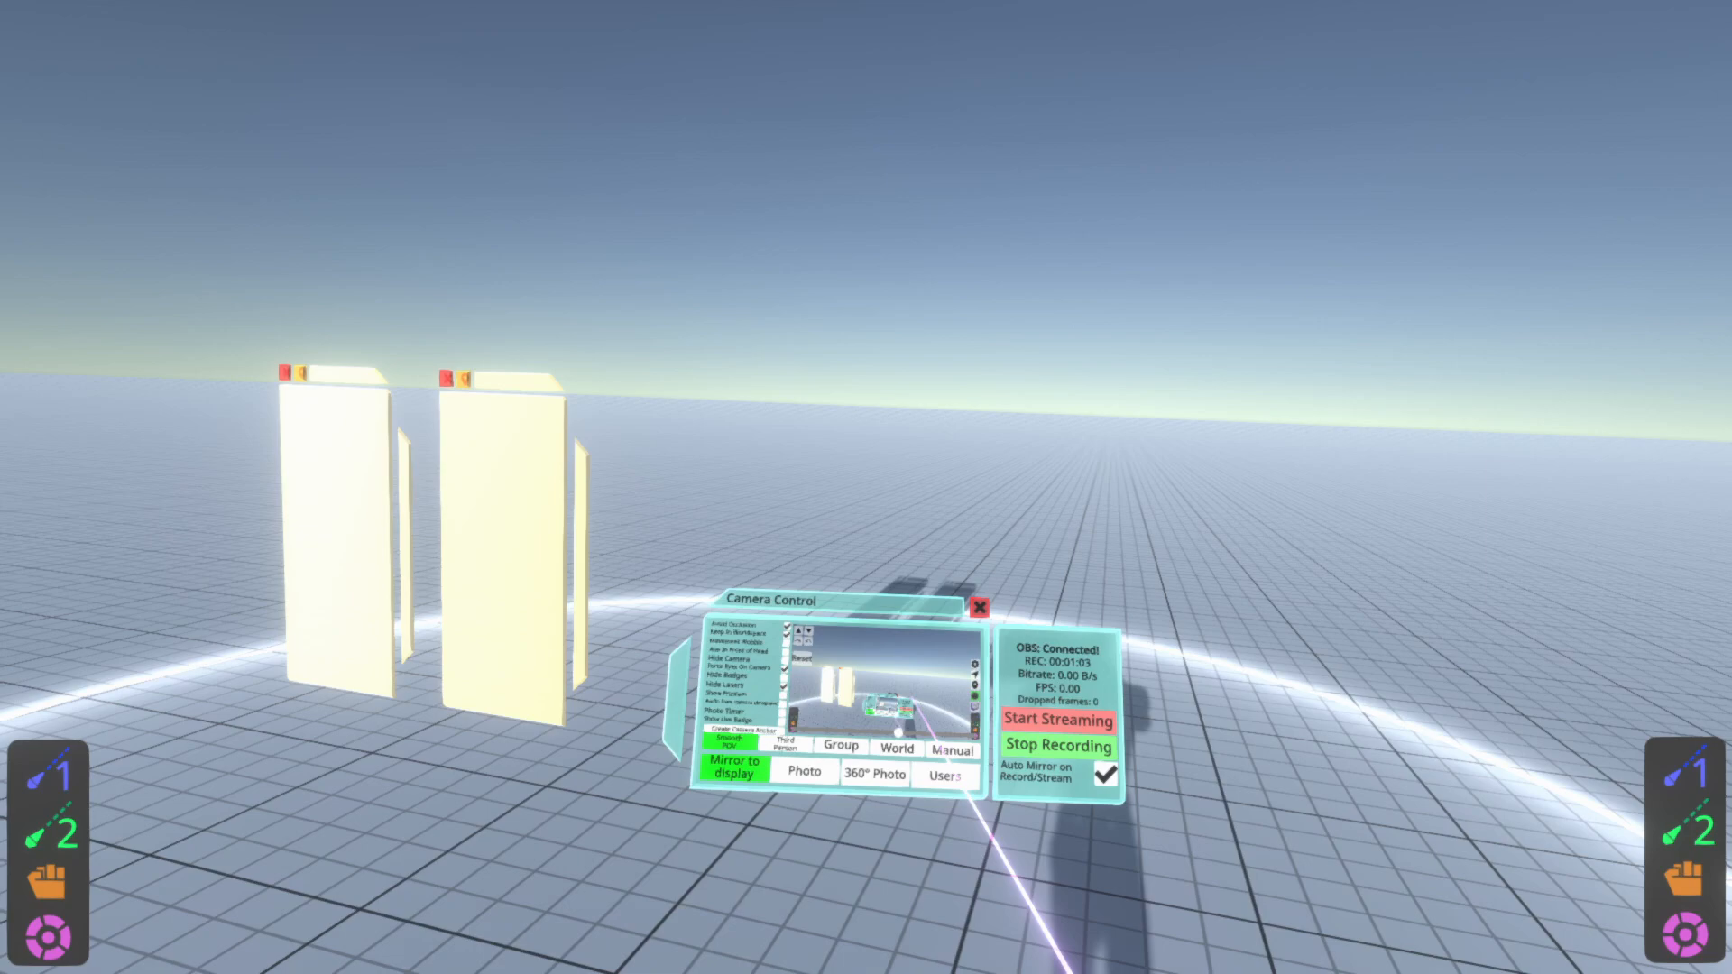
# - Colour the floor material red and retint the ProceduralSkyMaterial SkyTint to green
pyautogui.click(983, 607)
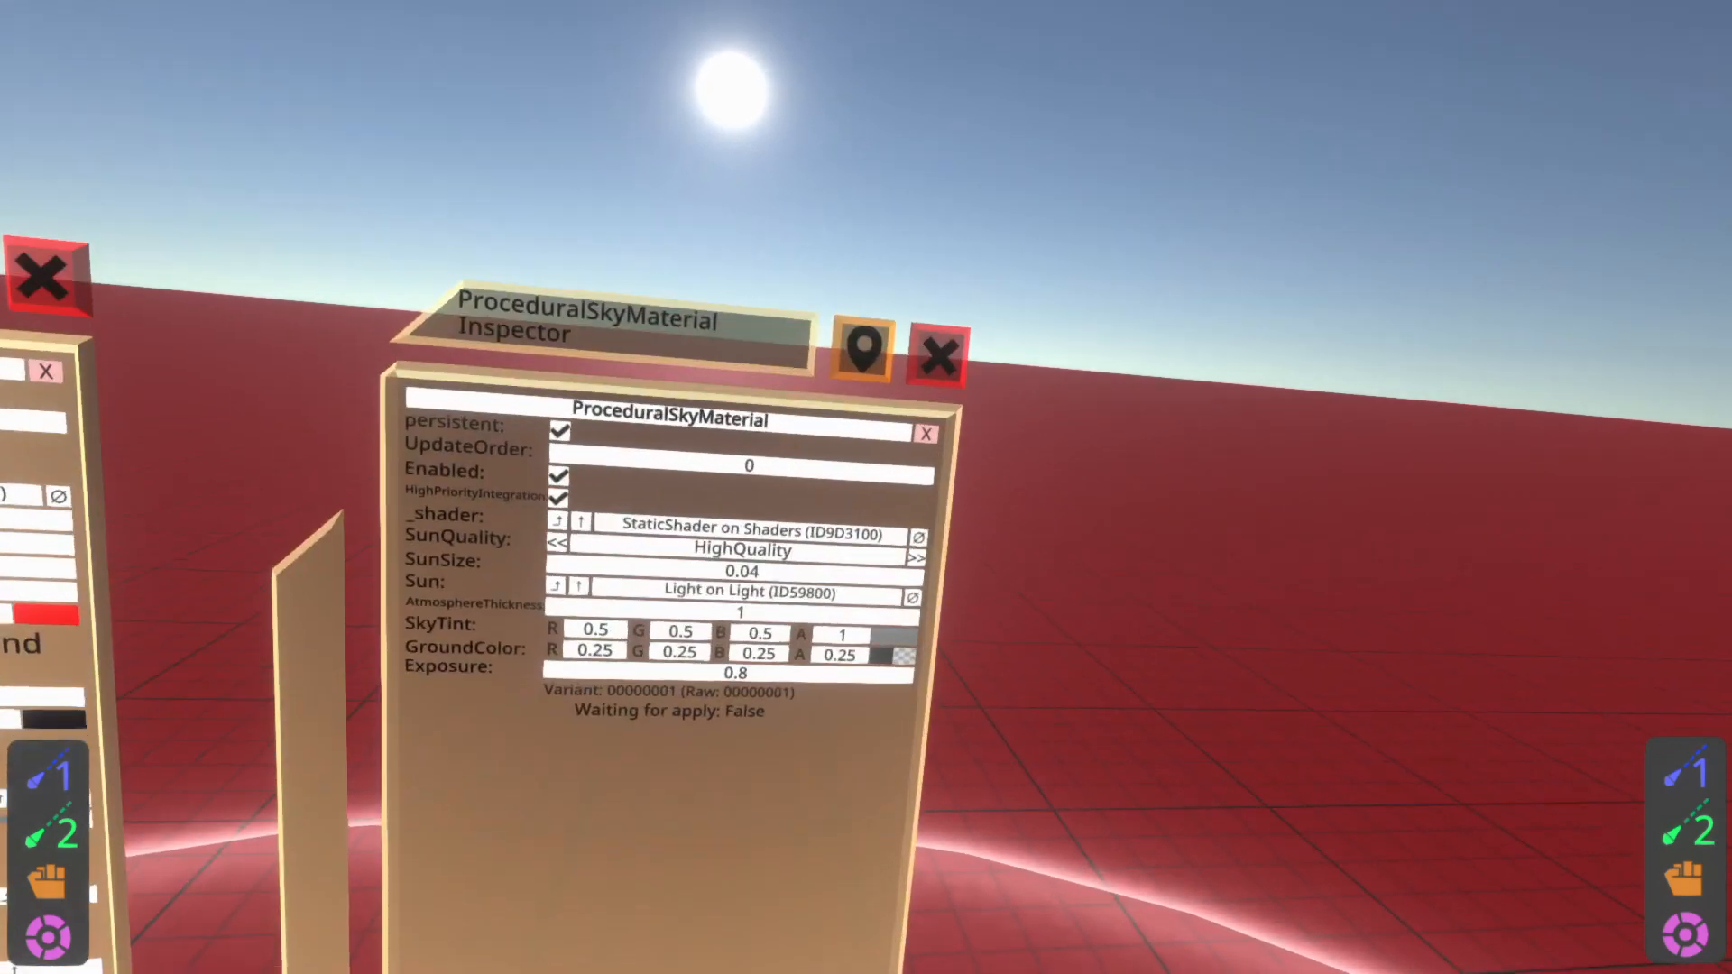
pyautogui.click(900, 648)
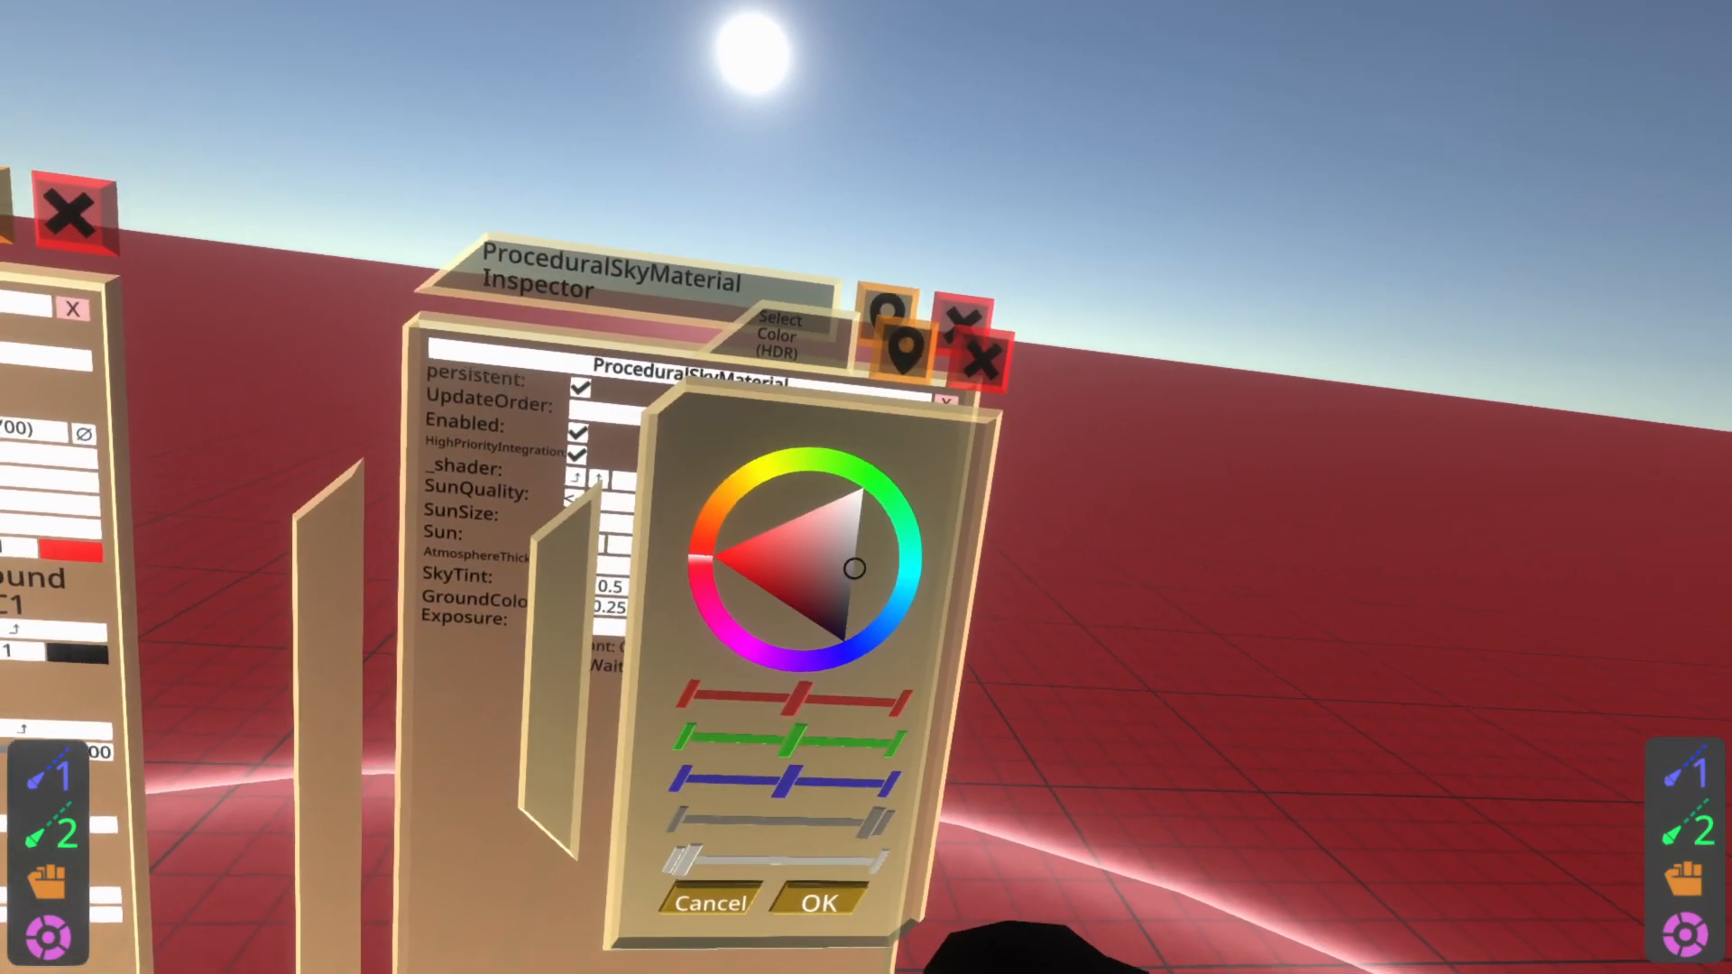
pyautogui.click(821, 904)
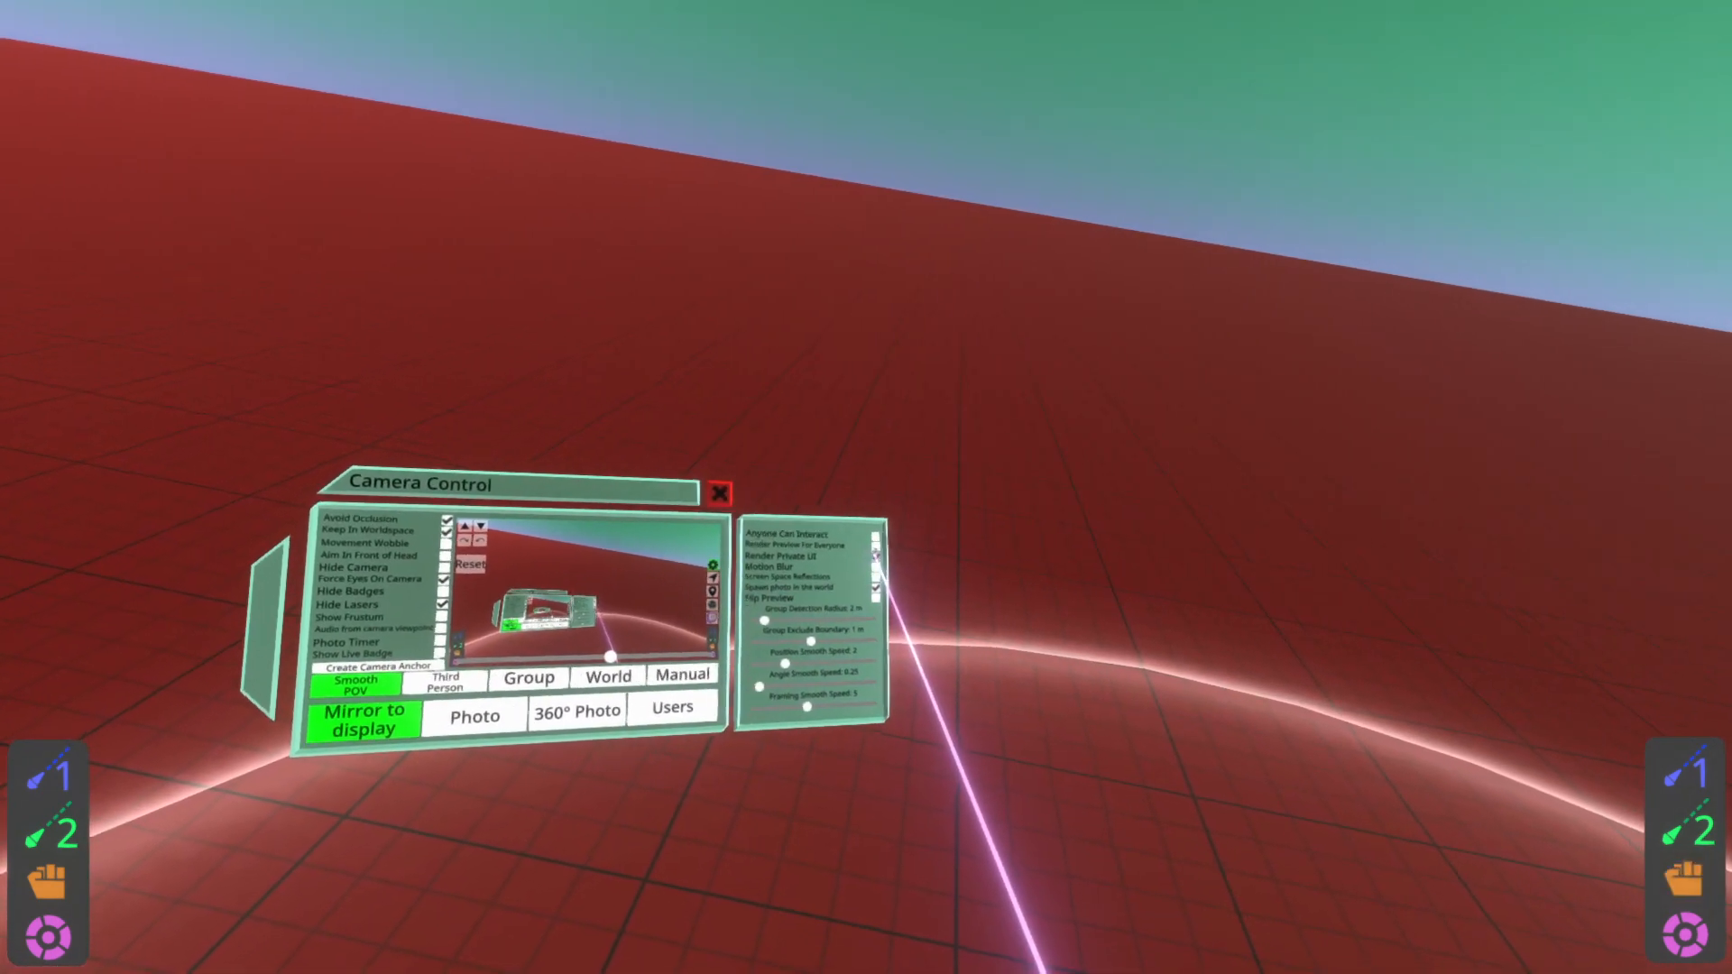
pyautogui.click(720, 491)
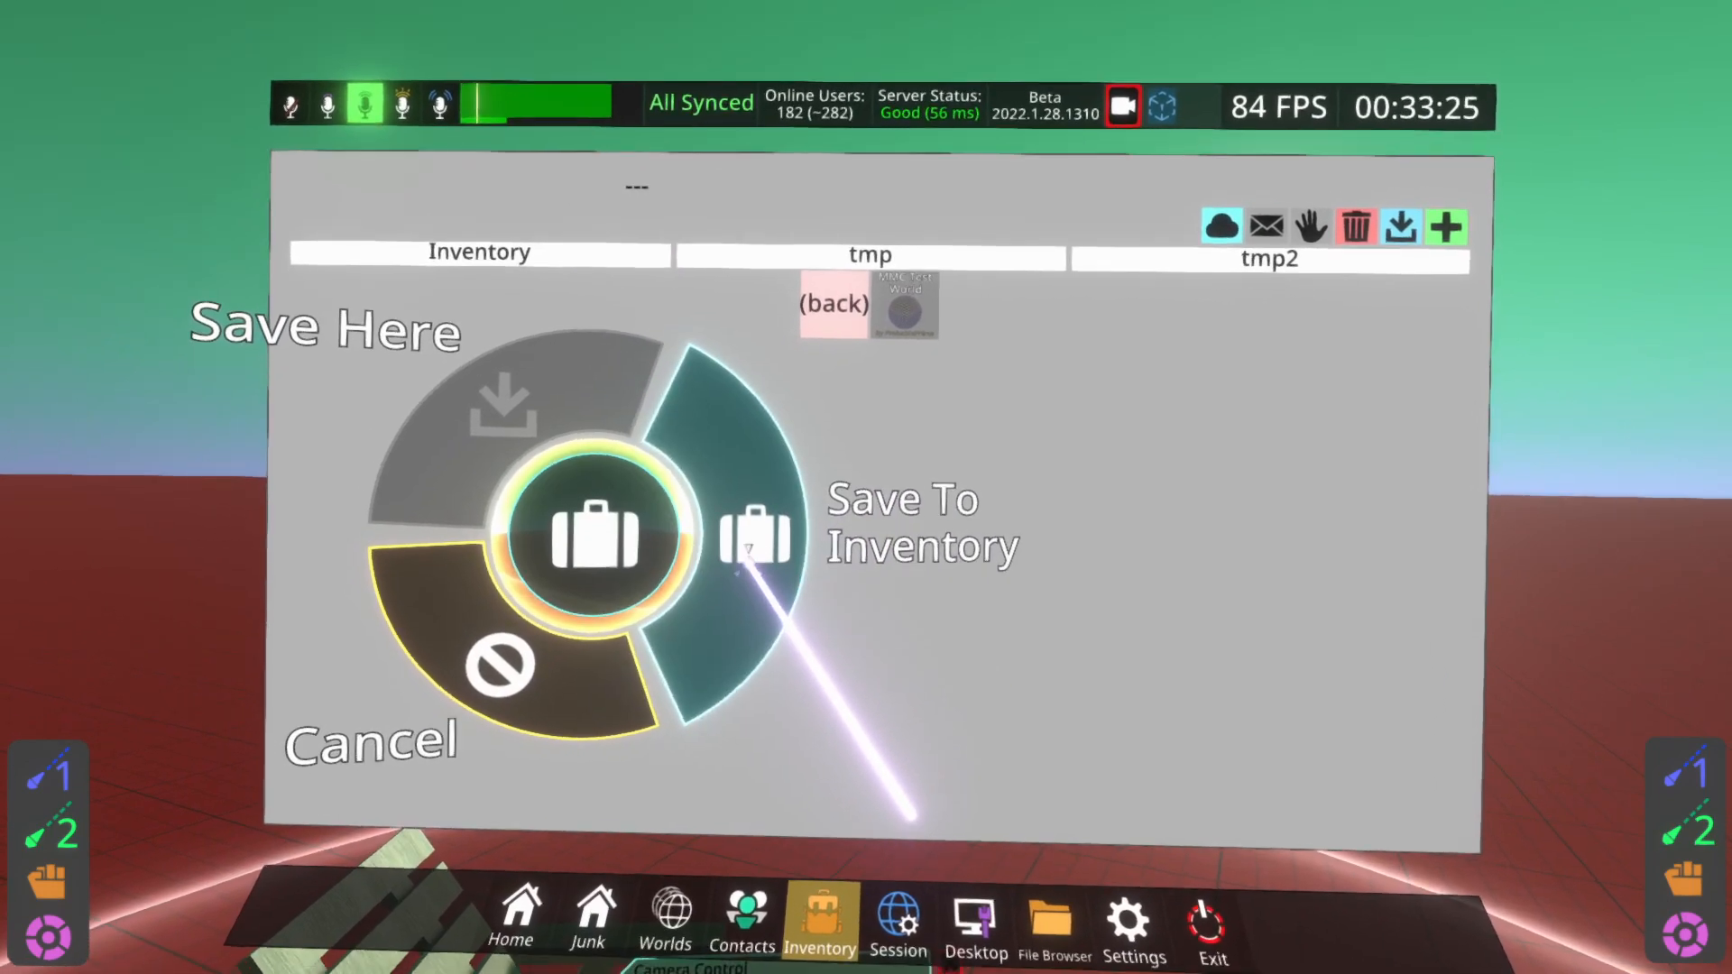
# - Save the world as an item in the tmp2 inventory folder
pyautogui.click(756, 543)
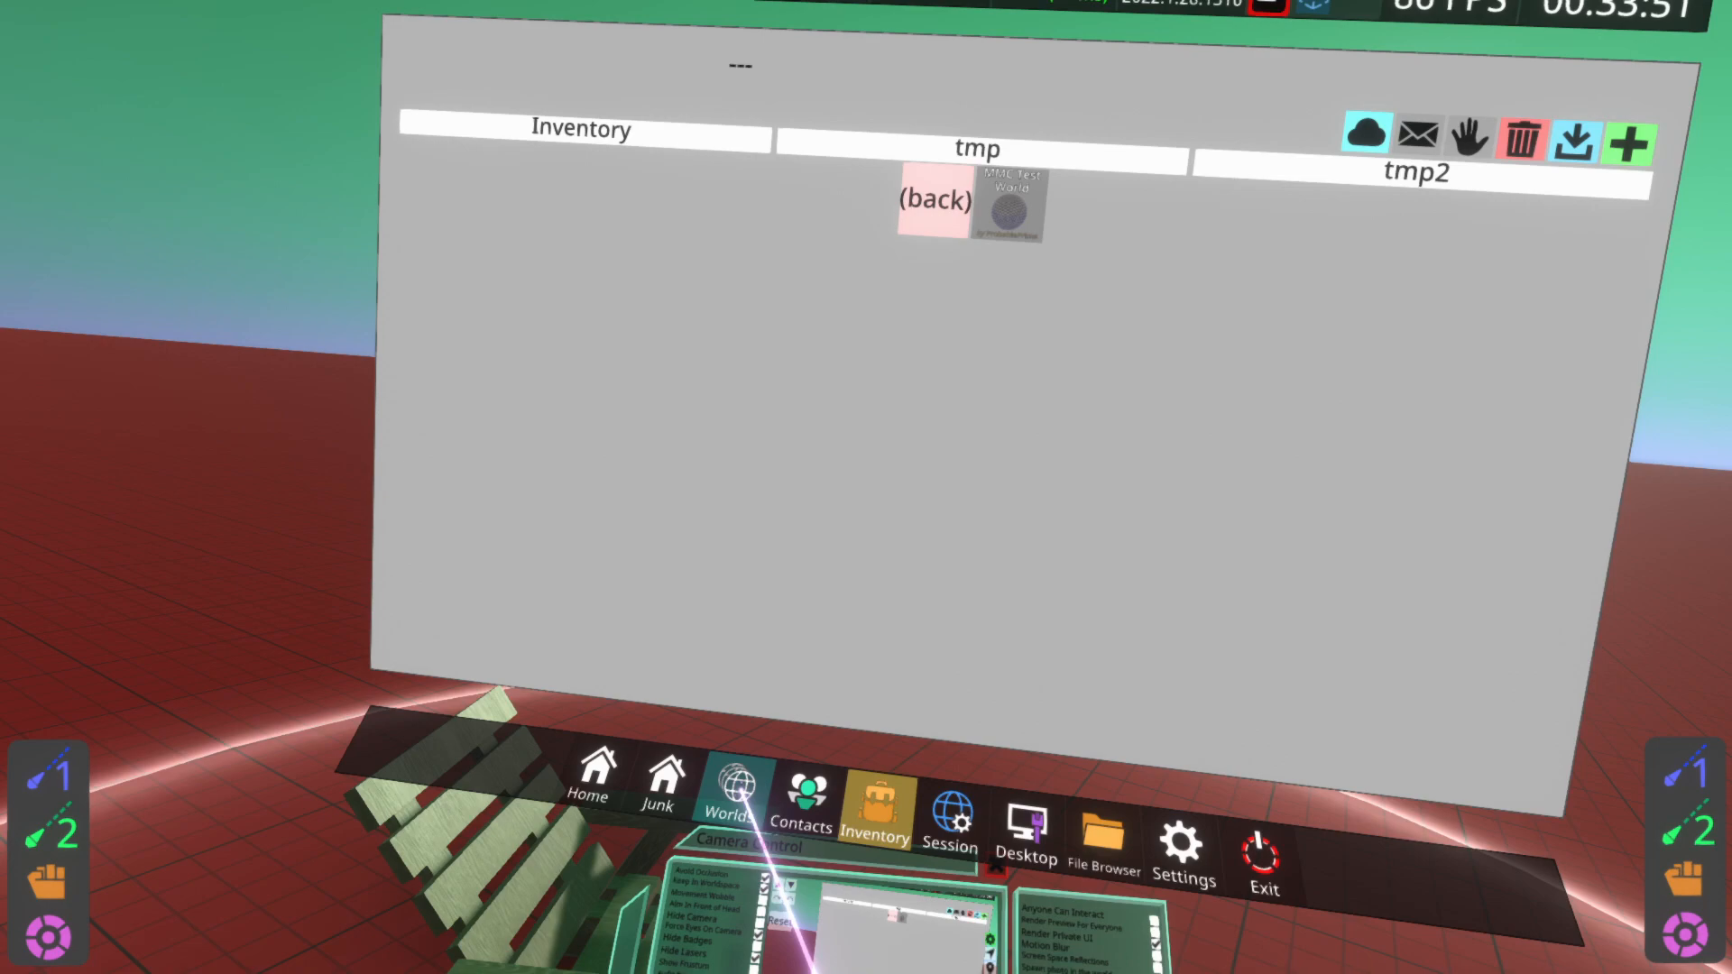
# - Locate the hosted MMC Test 2 under My Worlds and view its session details
pyautogui.click(736, 794)
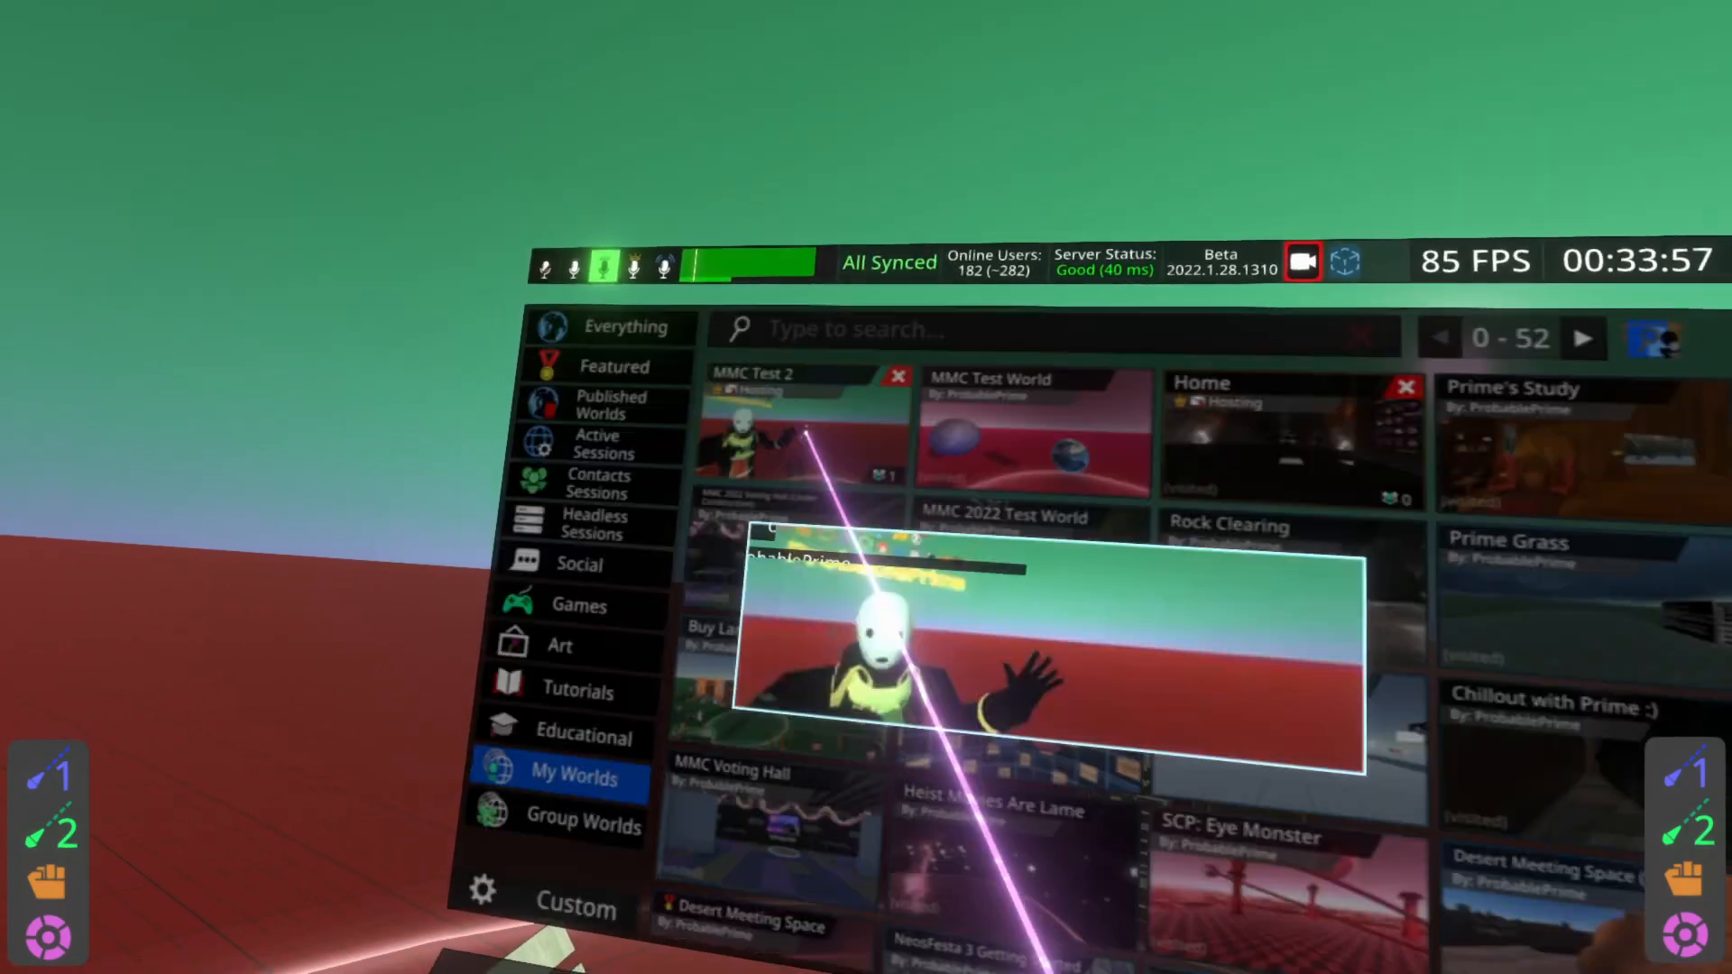
pyautogui.click(769, 429)
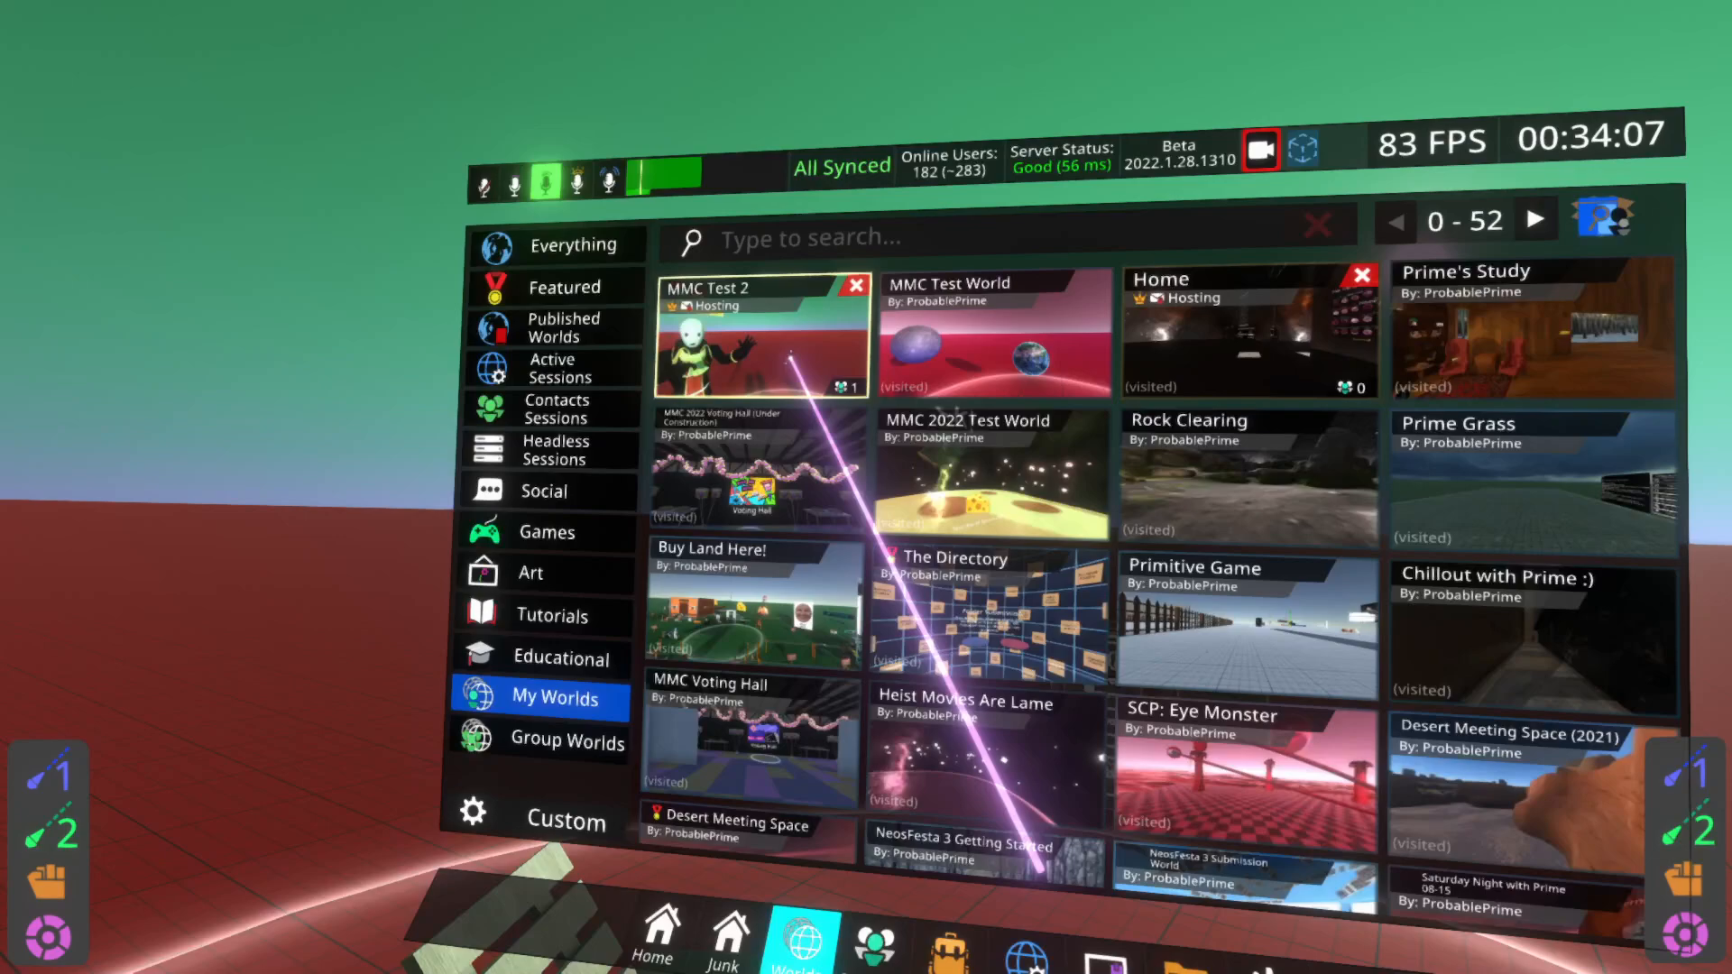
pyautogui.click(743, 339)
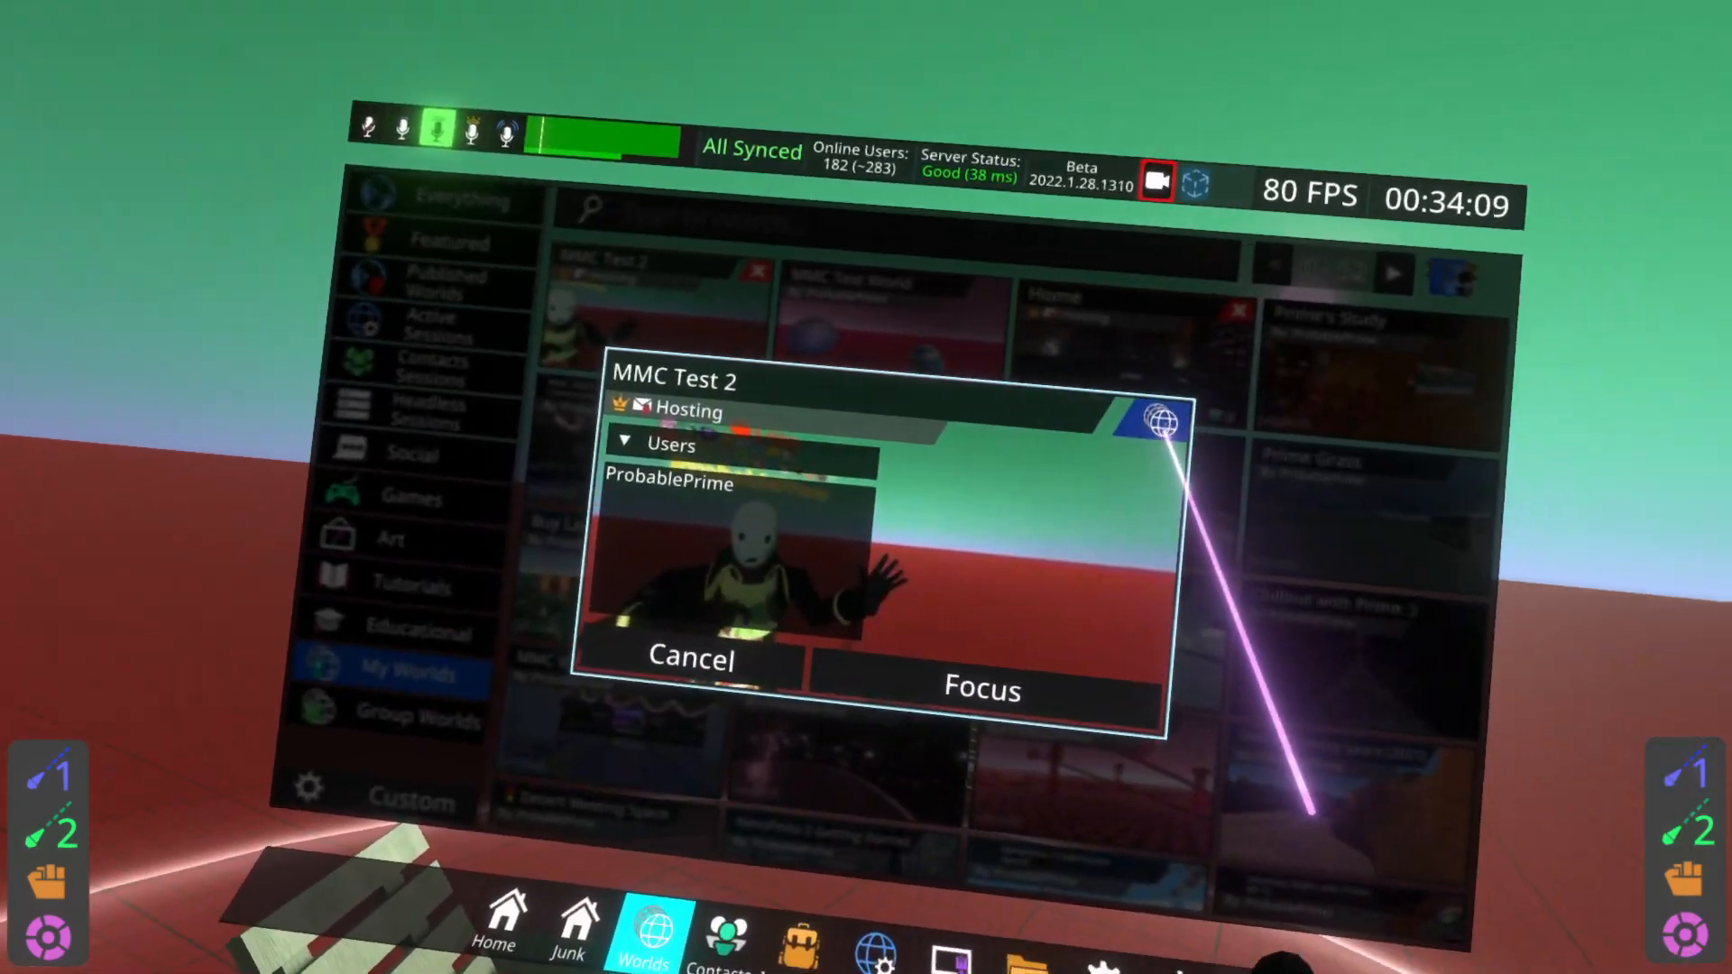
pyautogui.click(985, 687)
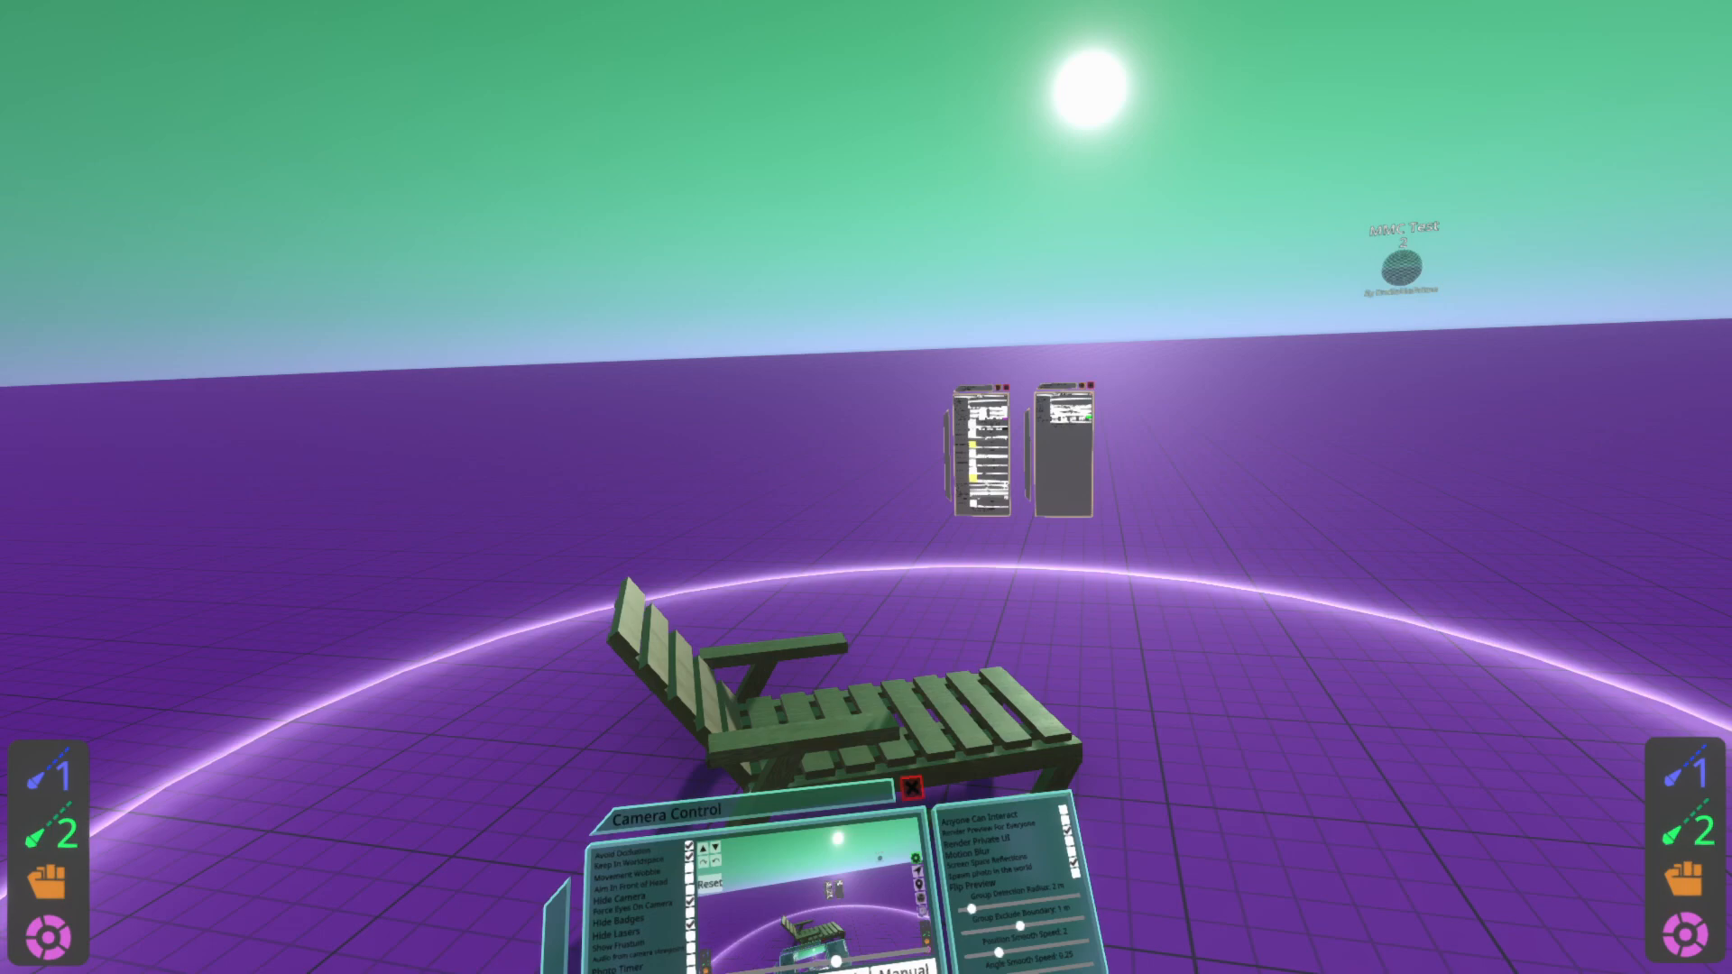
# - Change the floor material colour to purple
pyautogui.click(1017, 751)
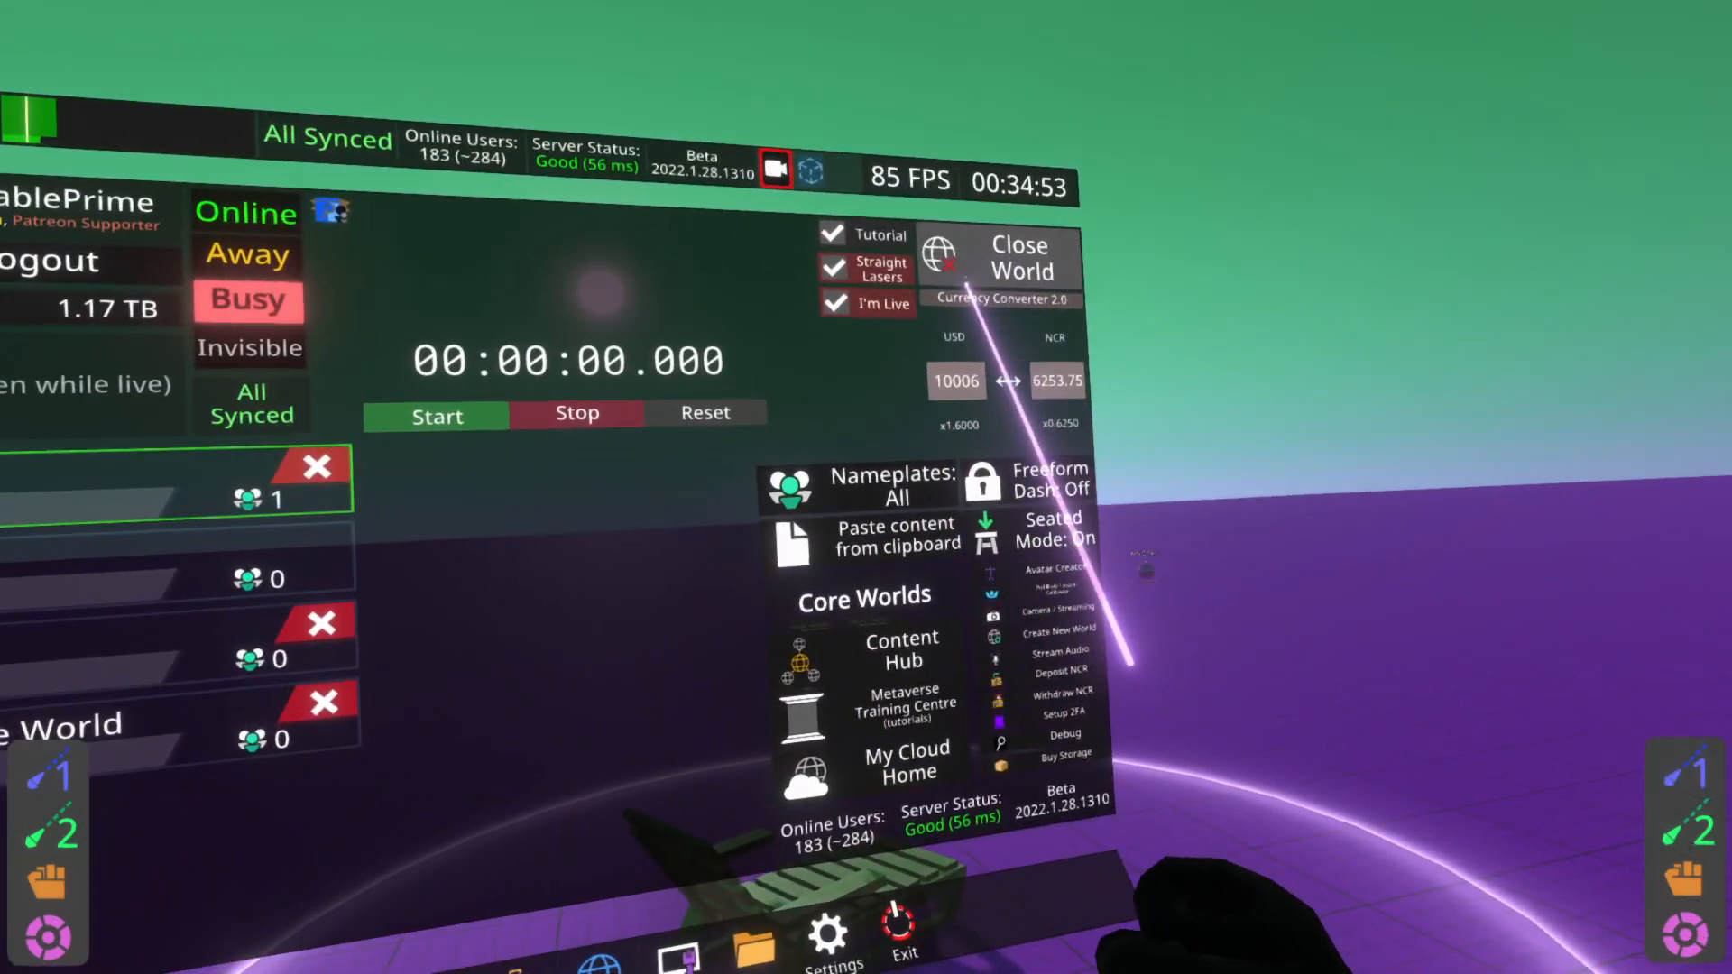
# - Save changes in Session settings, then close MMC Test 2 from the Home dash
pyautogui.click(1012, 252)
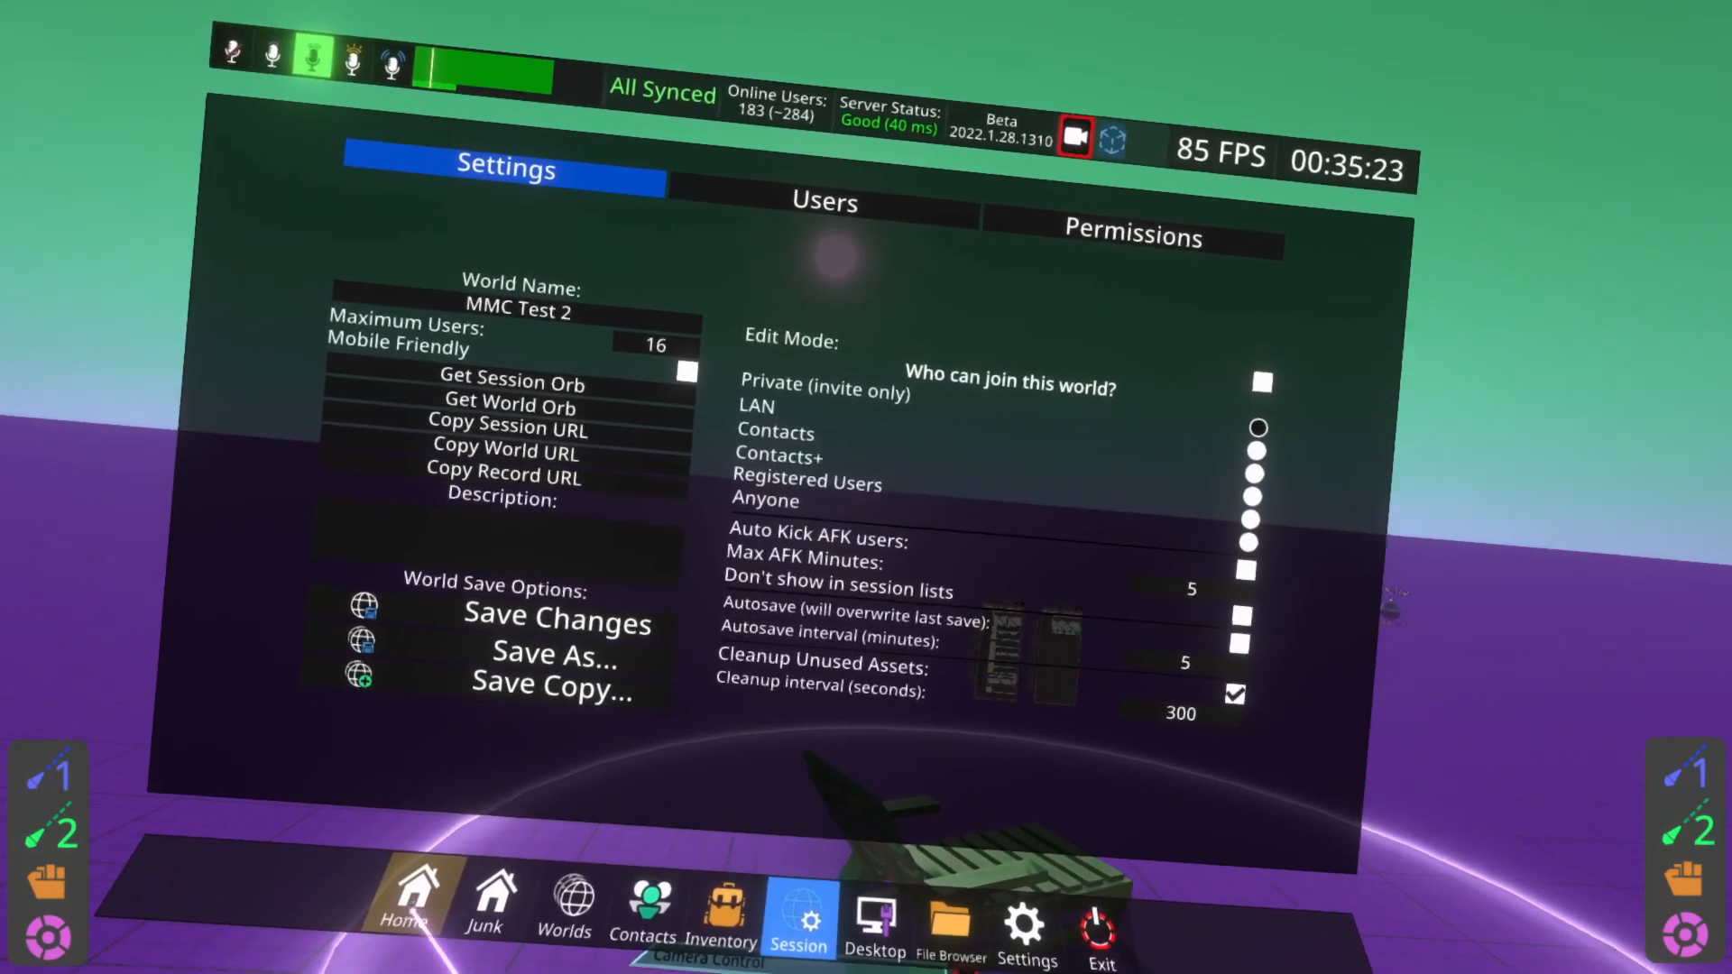
pyautogui.click(409, 905)
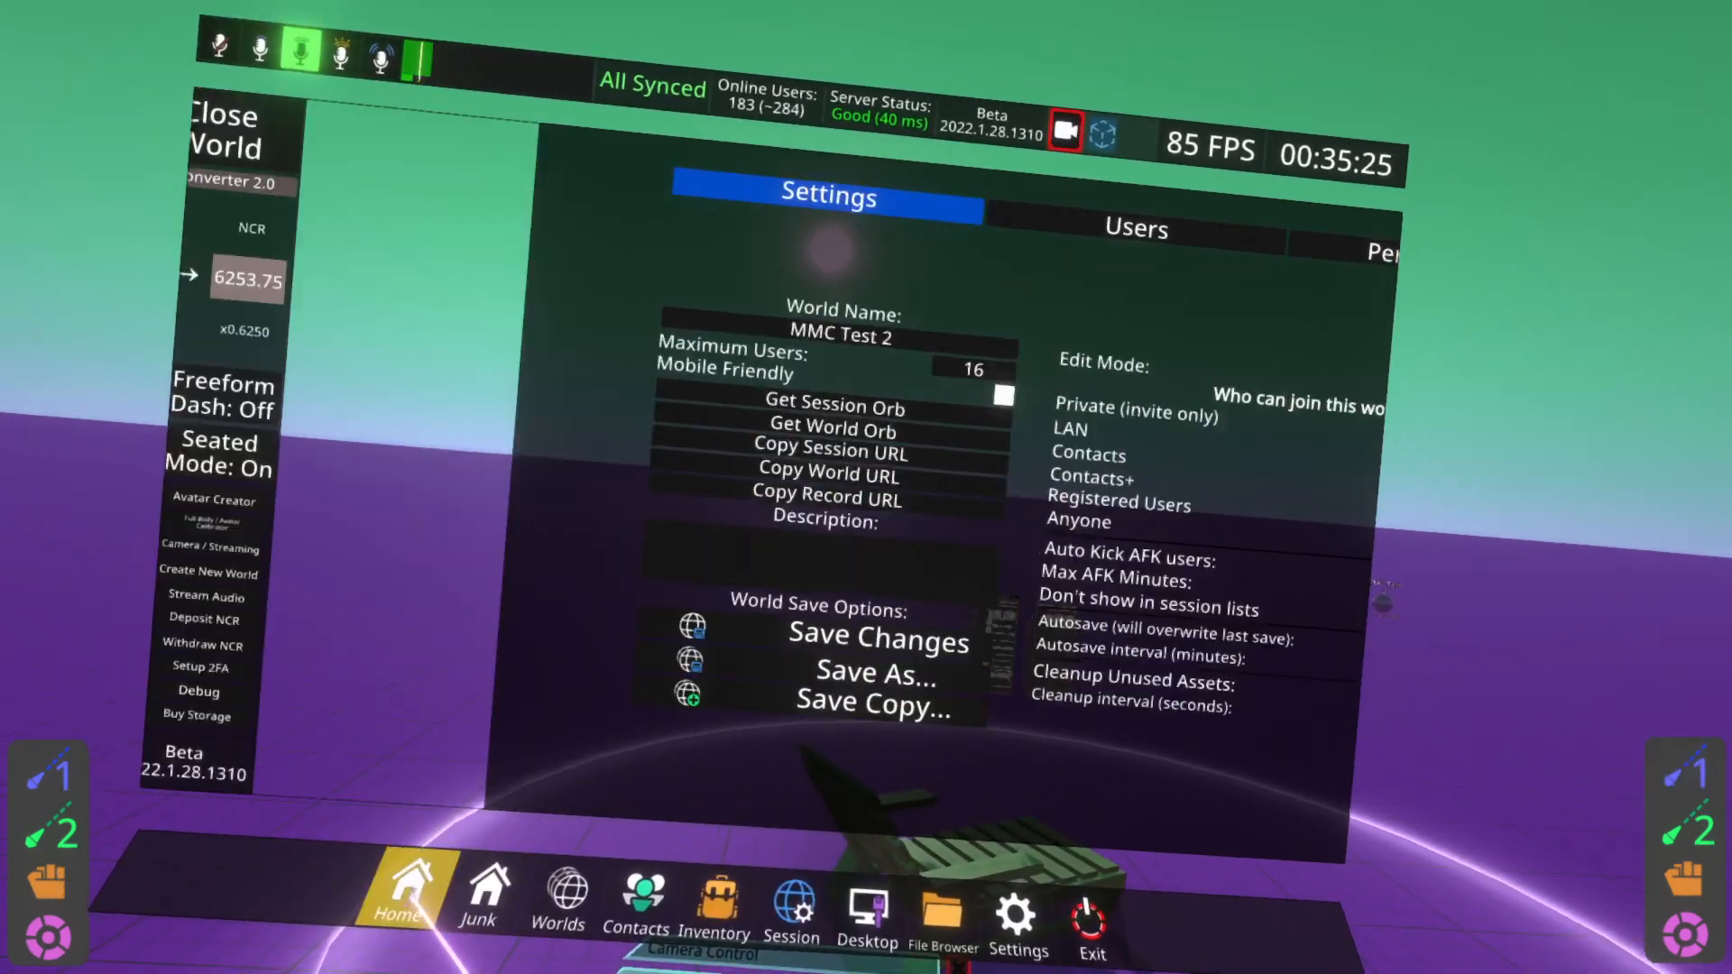
pyautogui.click(228, 130)
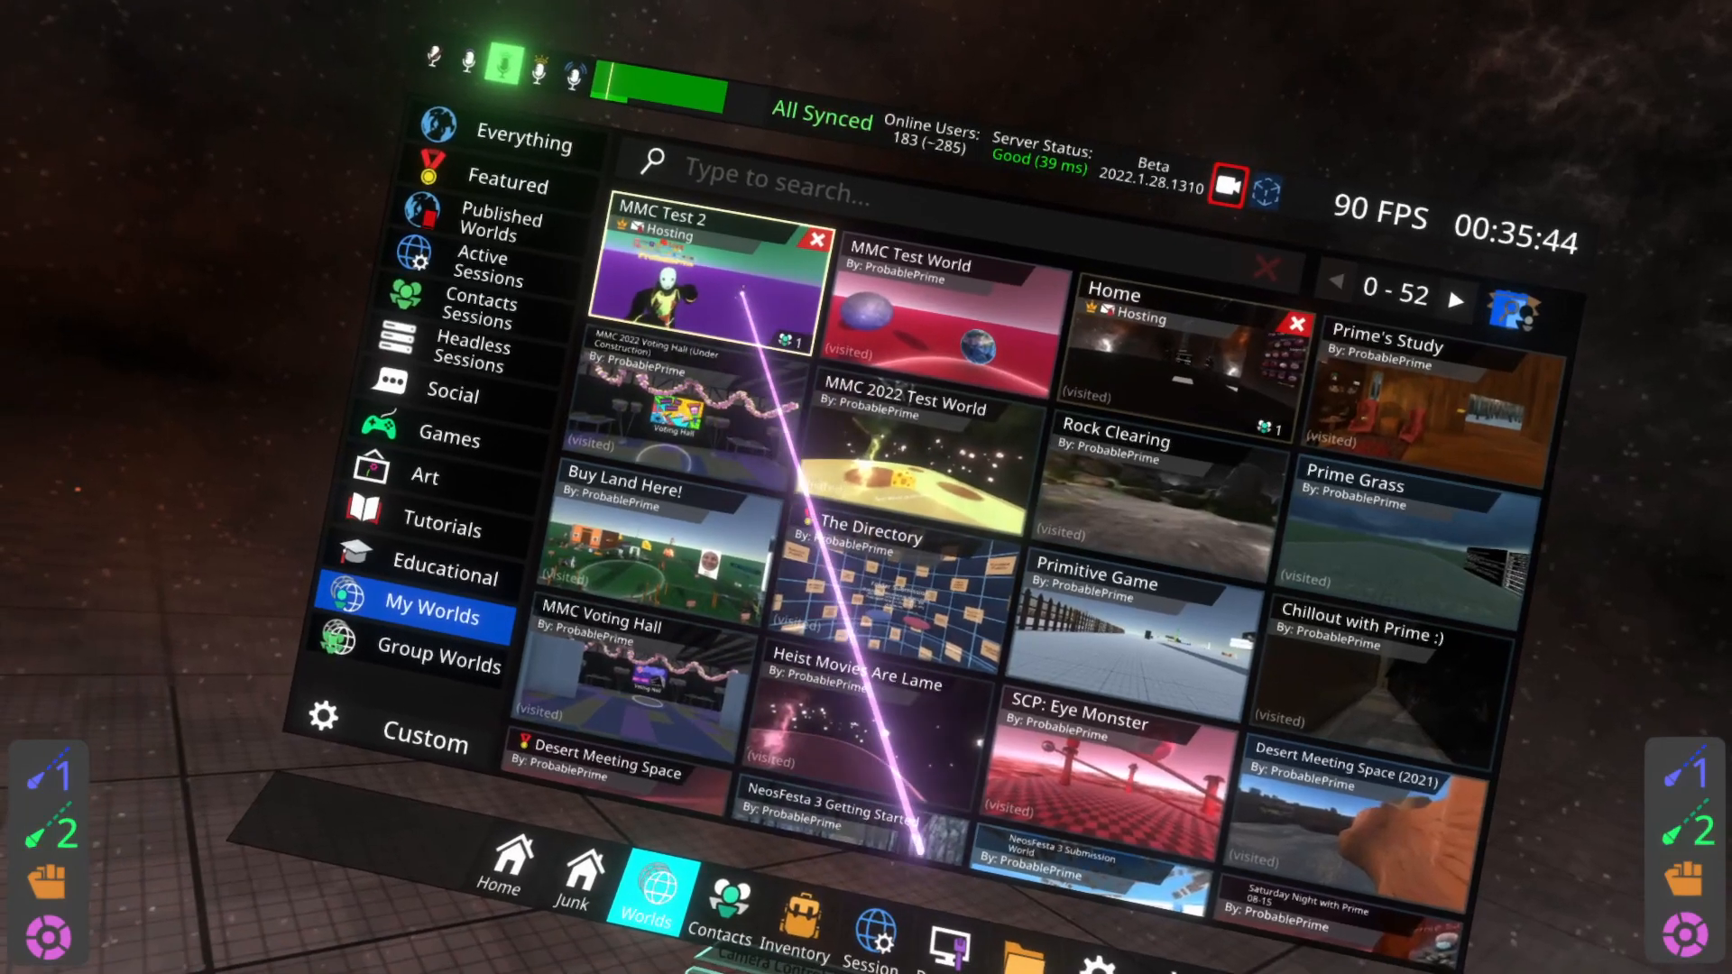
# - Start a new session of MMC Test 2 from its My Worlds details
pyautogui.click(690, 280)
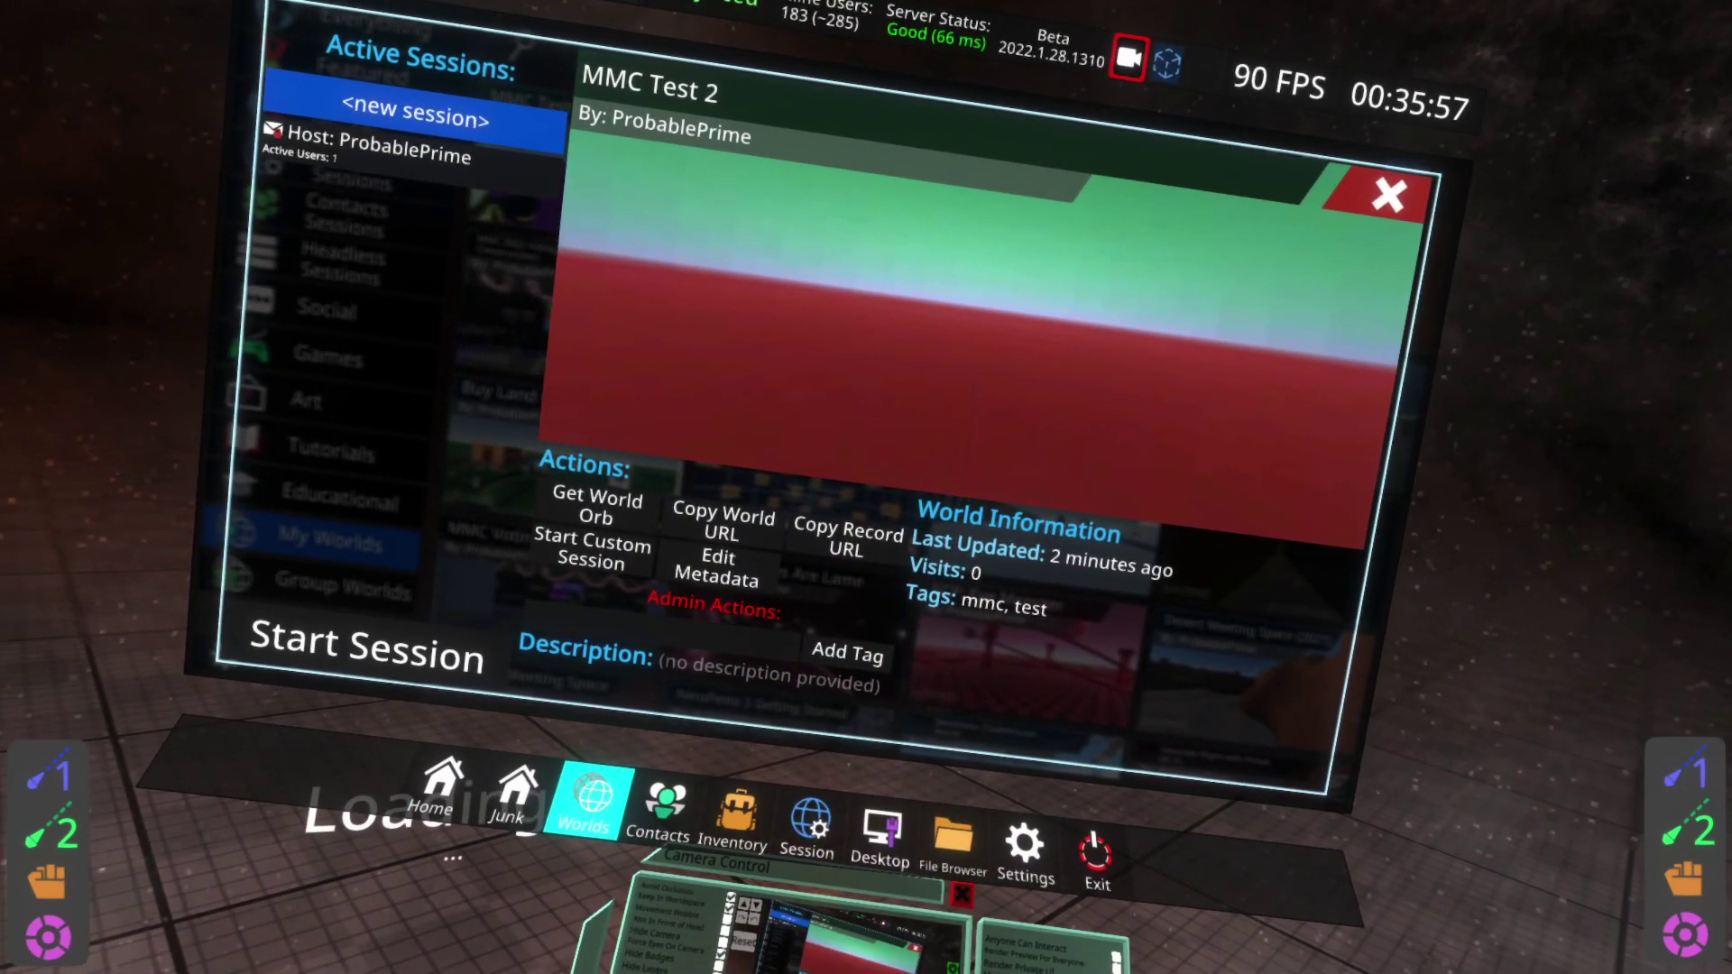
pyautogui.click(1385, 195)
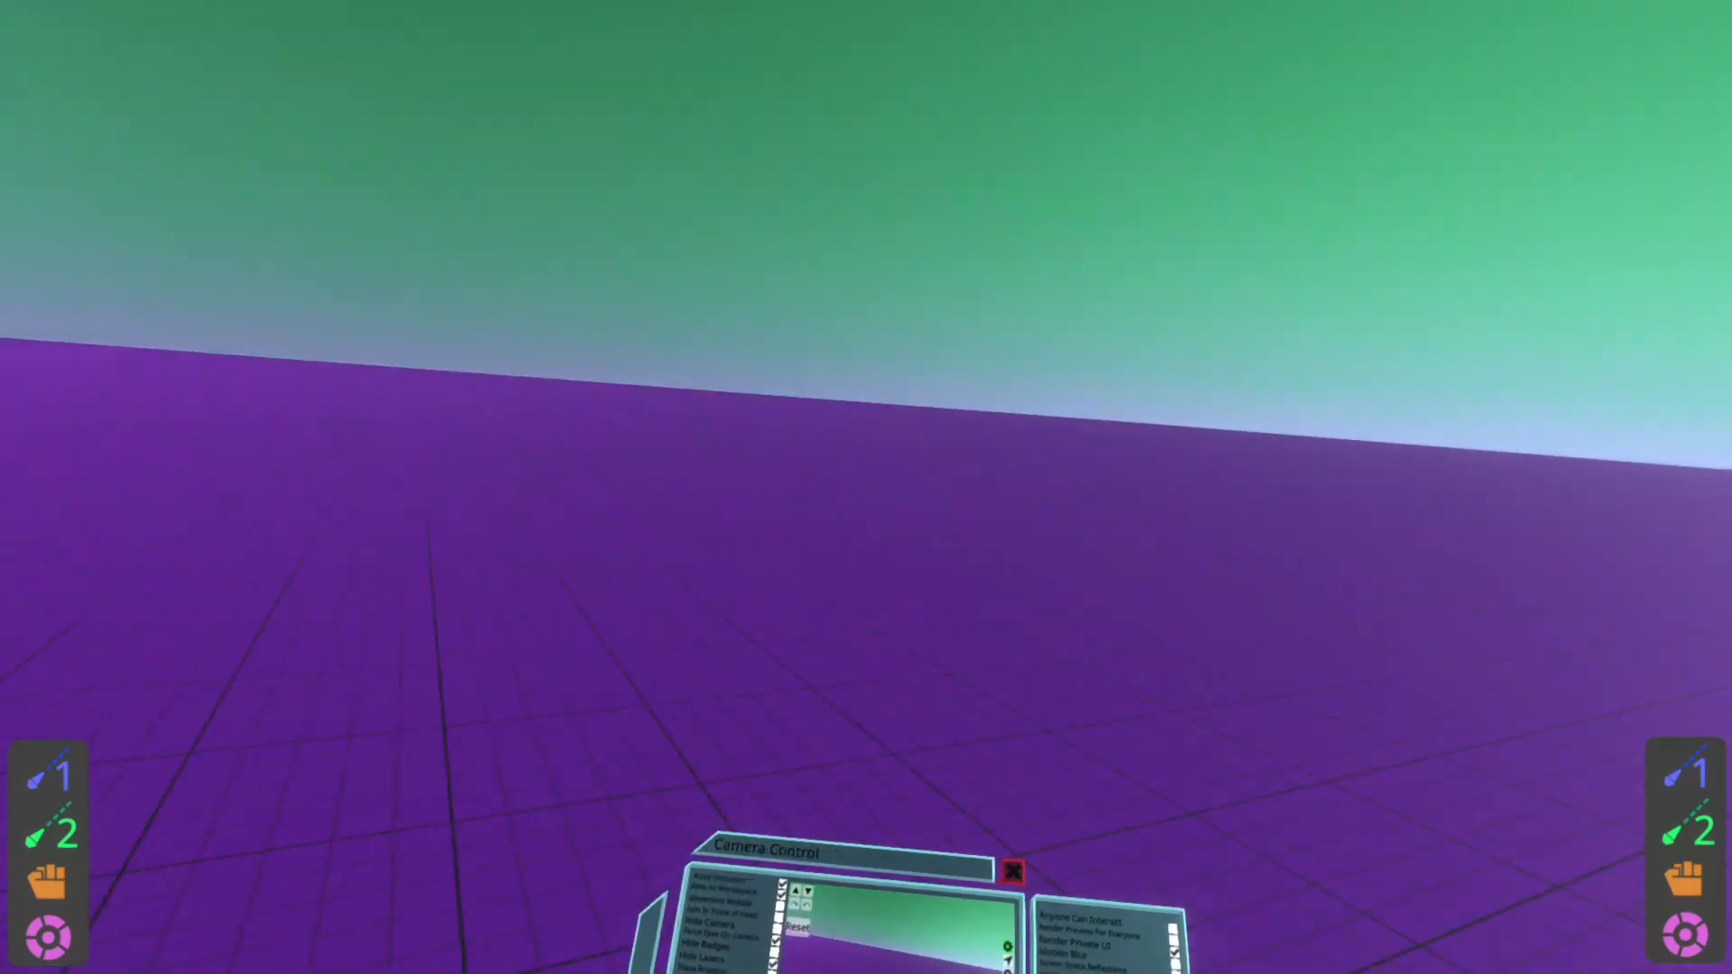